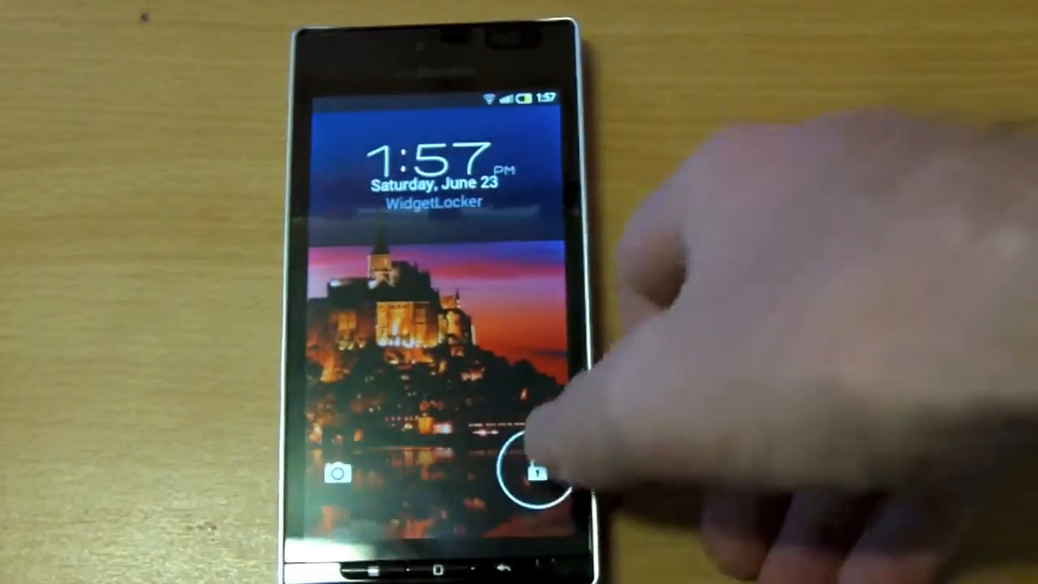
Step: Unlock the phone past the WidgetLocker ring and reach the Settings list
{"action": "left_click", "coordinate": [522, 470]}
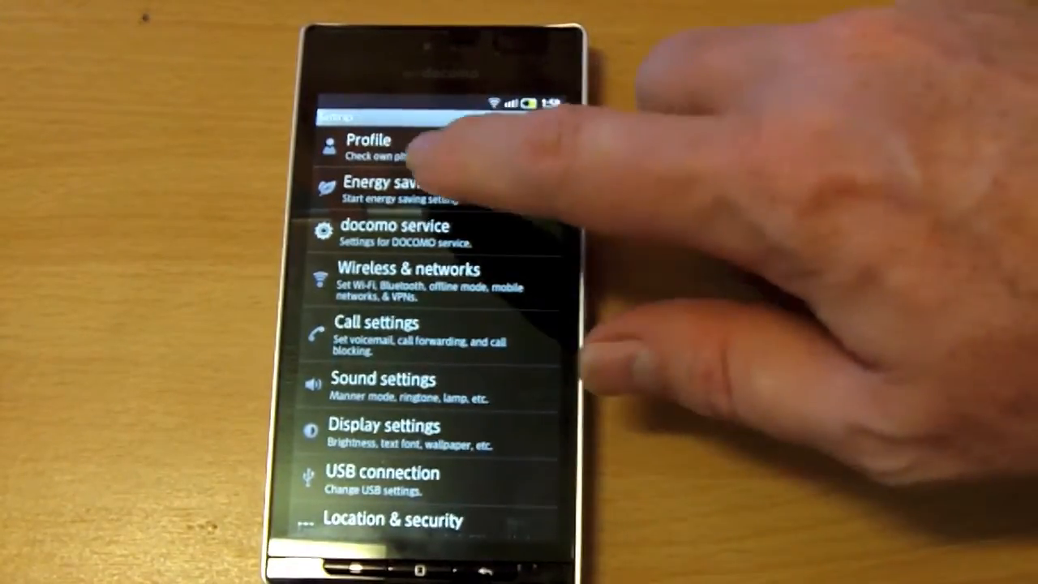
{"action": "left_click", "coordinate": [382, 188]}
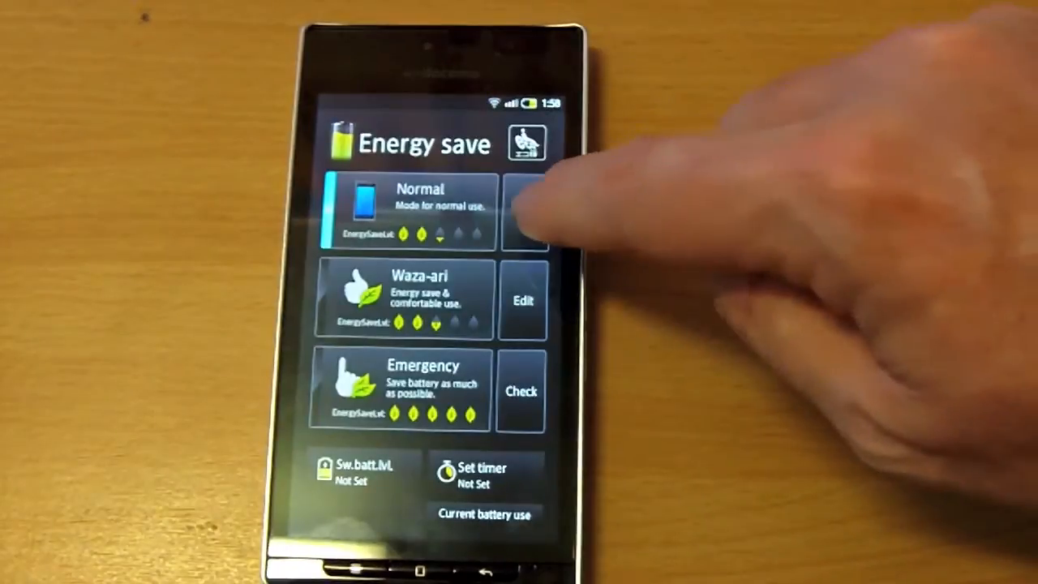
{"action": "left_click", "coordinate": [418, 210]}
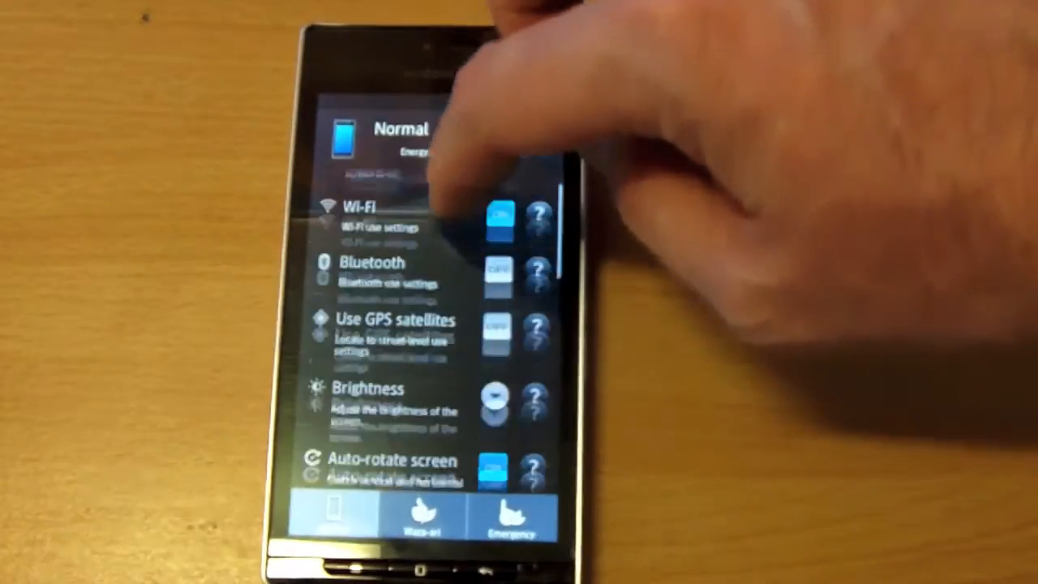
{"action": "scroll", "scroll_direction": "down", "scroll_amount": 3}
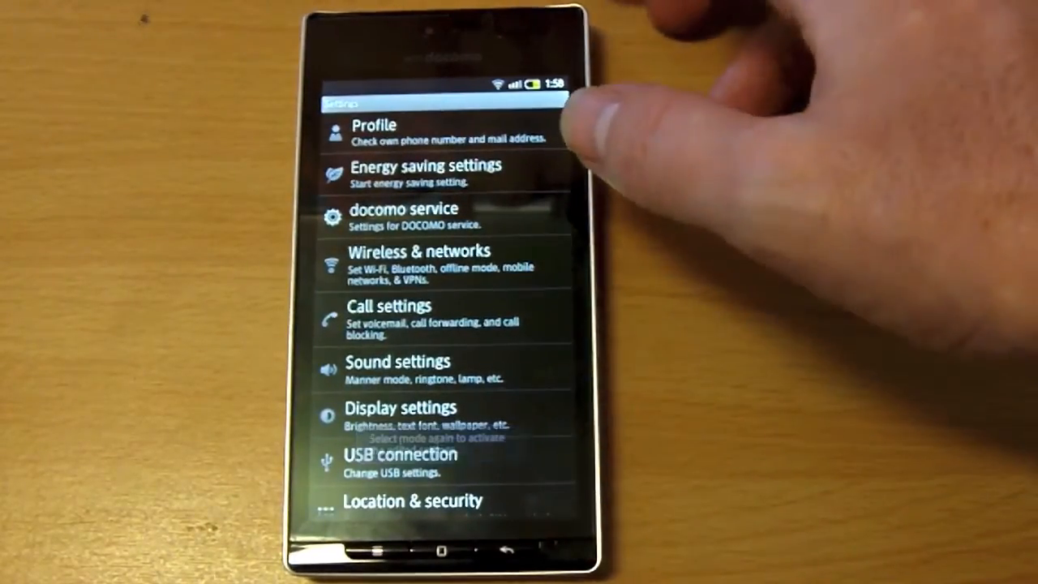
Step: Enter Display settings and view the 3D video playback options, cancelling without changes
{"action": "scroll", "scroll_direction": "down", "scroll_amount": 3}
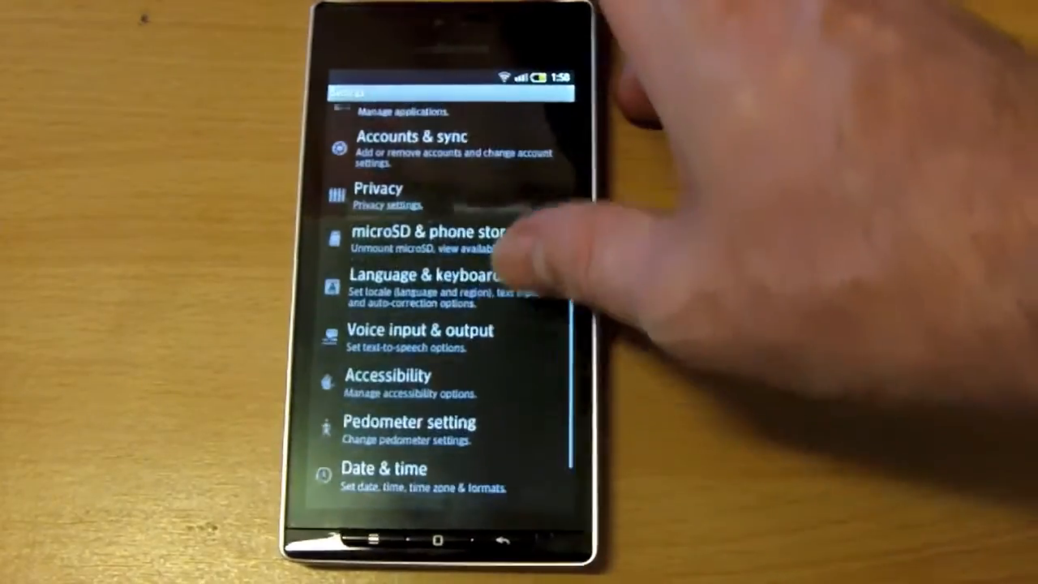
{"action": "scroll", "scroll_direction": "down", "scroll_amount": 3}
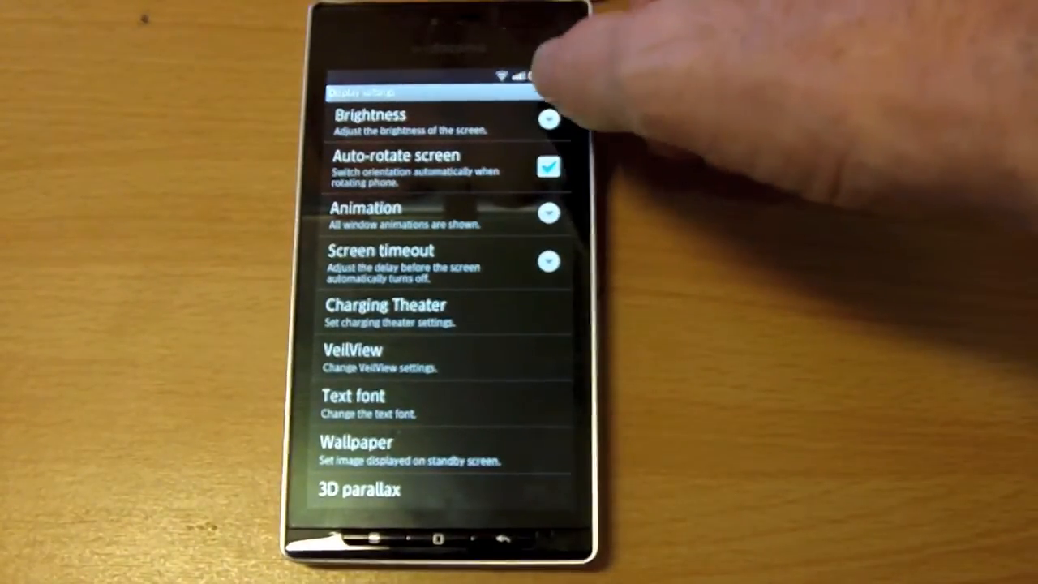
{"action": "scroll", "scroll_direction": "down", "scroll_amount": 3}
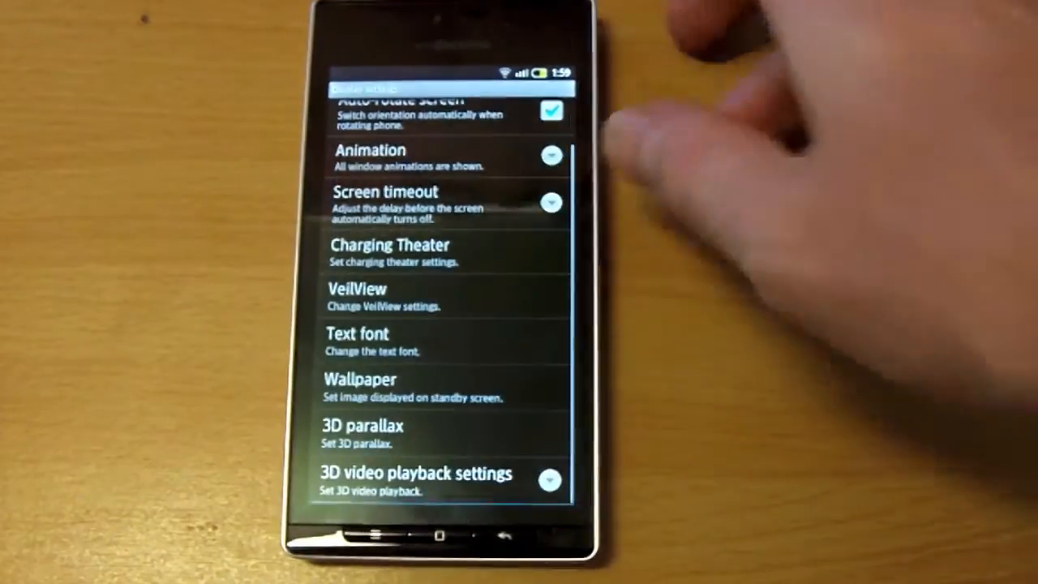
{"action": "left_click", "coordinate": [360, 425]}
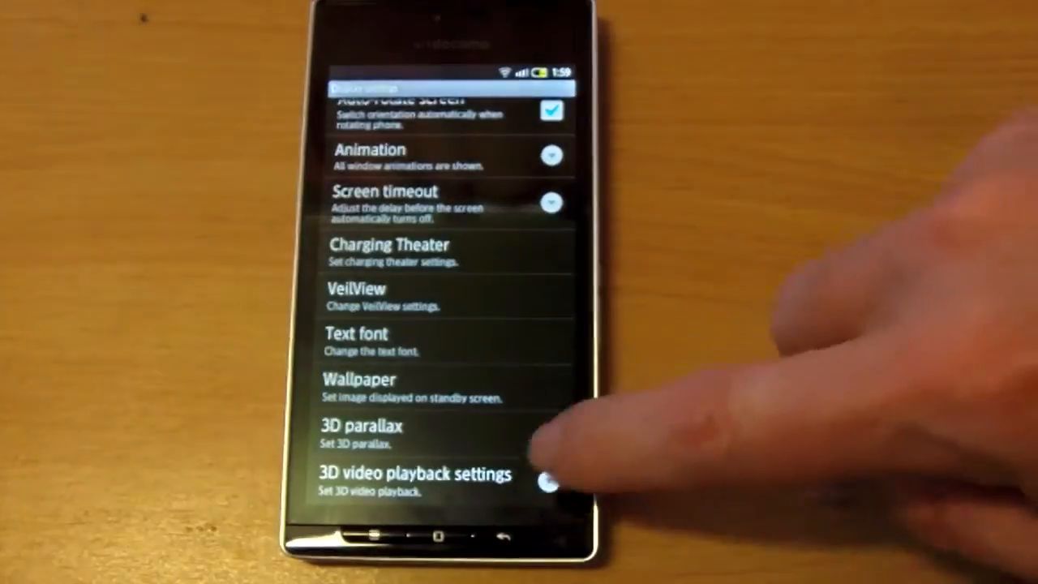
{"action": "left_click", "coordinate": [414, 474]}
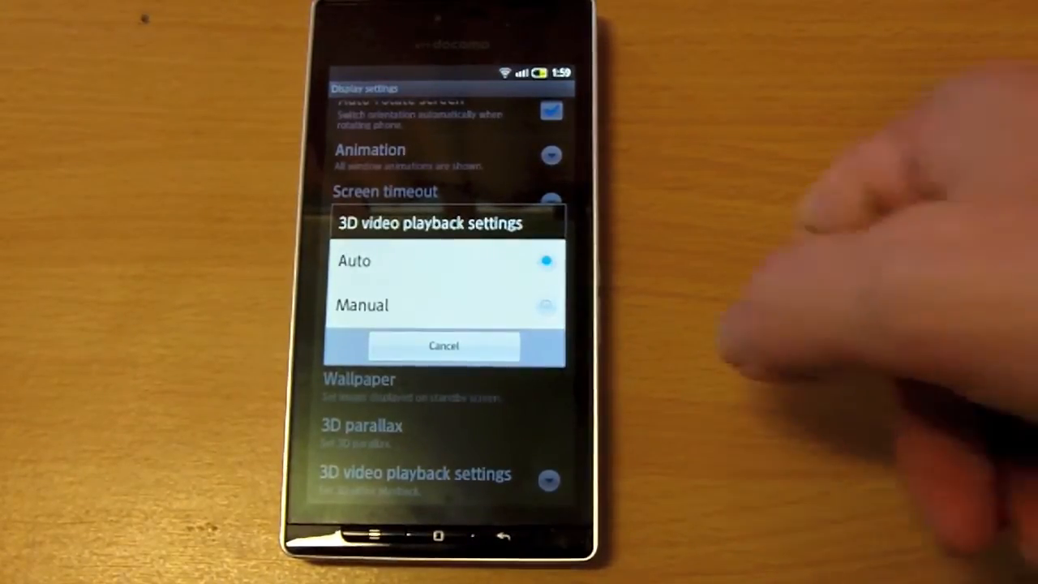
{"action": "left_click", "coordinate": [444, 345]}
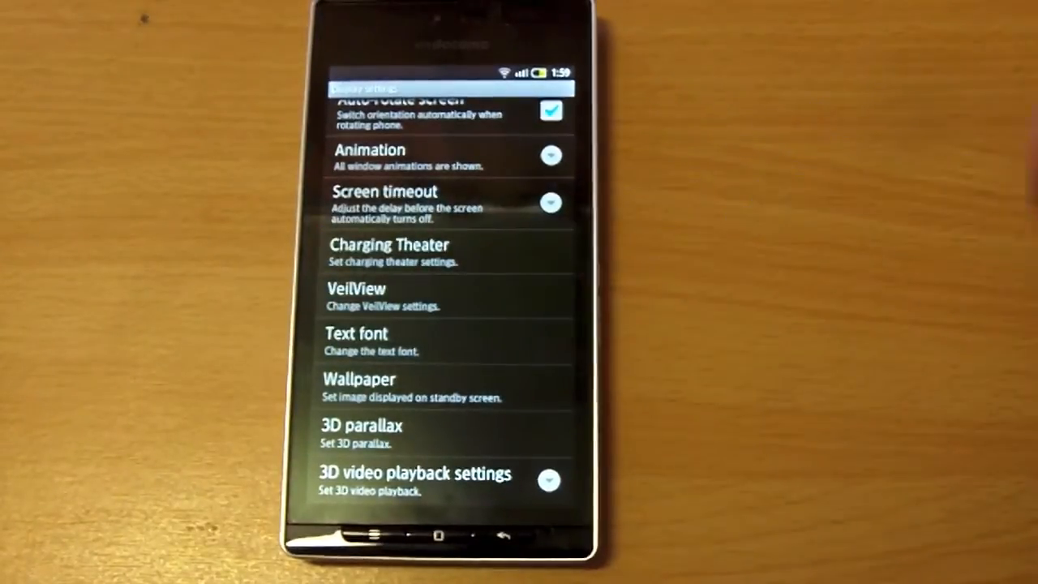
Step: View Charging Theater settings, then return home to the launcher's Mail/Phone app group
{"action": "left_click", "coordinate": [389, 251]}
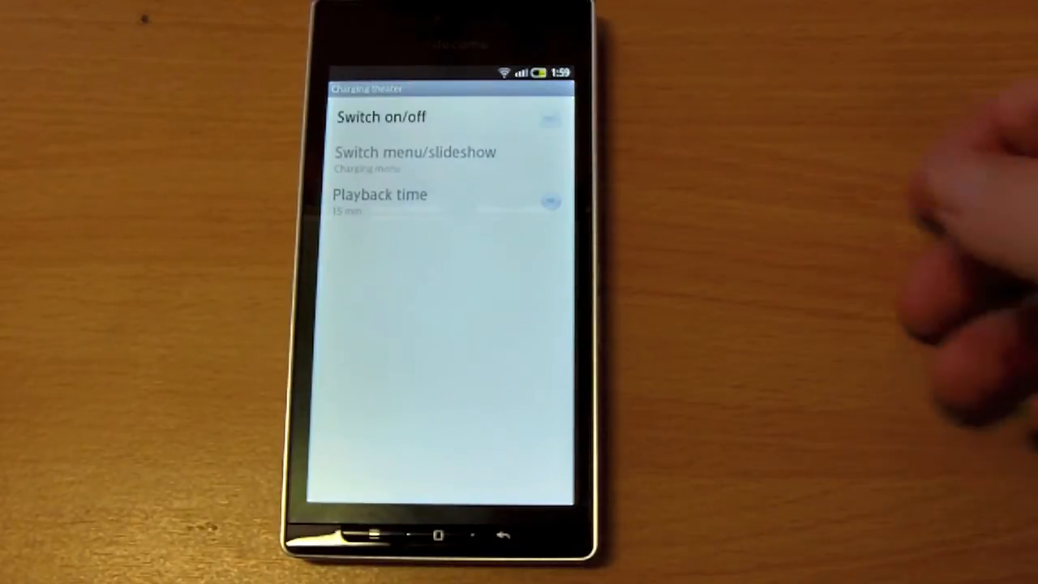
{"action": "left_click", "coordinate": [551, 117]}
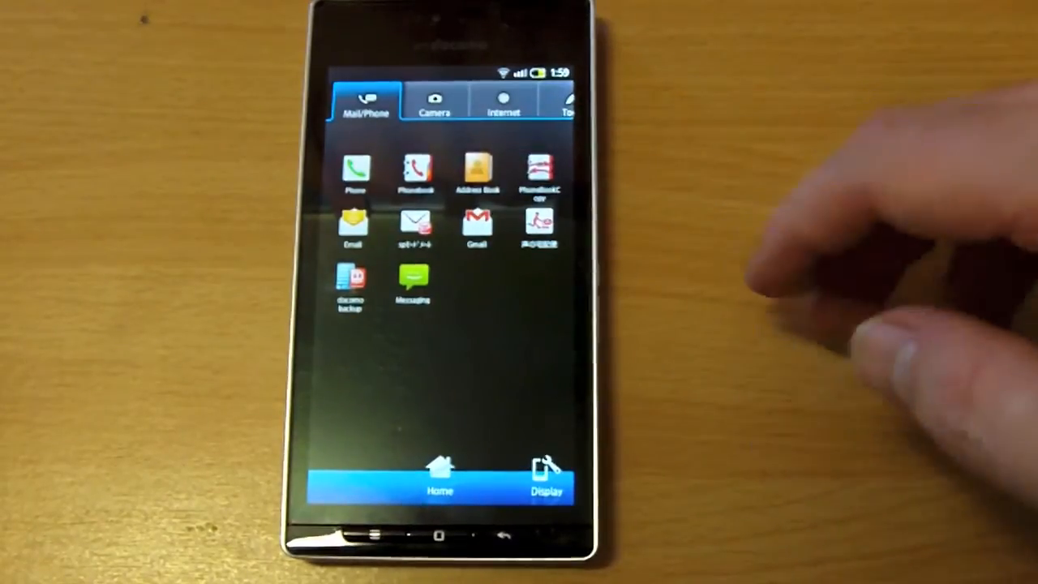
Step: Browse the Camera, Favorite and Download app groups, then show the home screen's long-press menu
{"action": "left_click", "coordinate": [434, 103]}
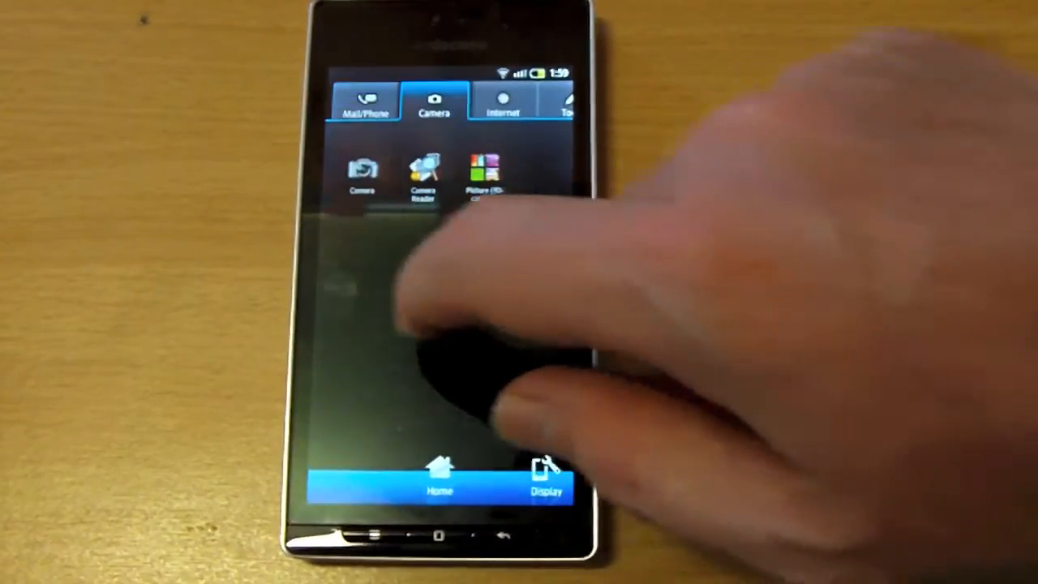
{"action": "left_click", "coordinate": [473, 100]}
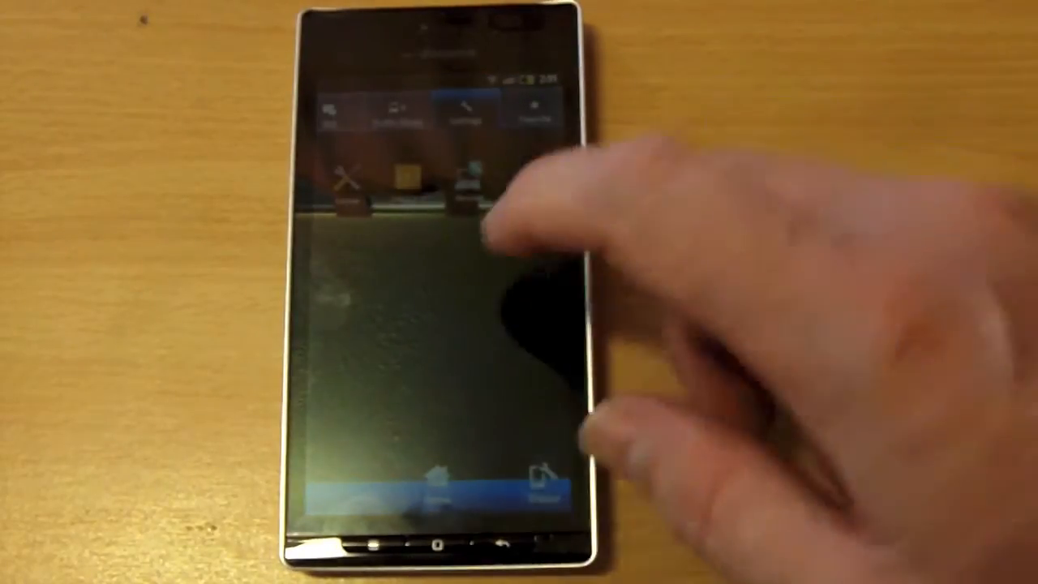
{"action": "left_click", "coordinate": [464, 110]}
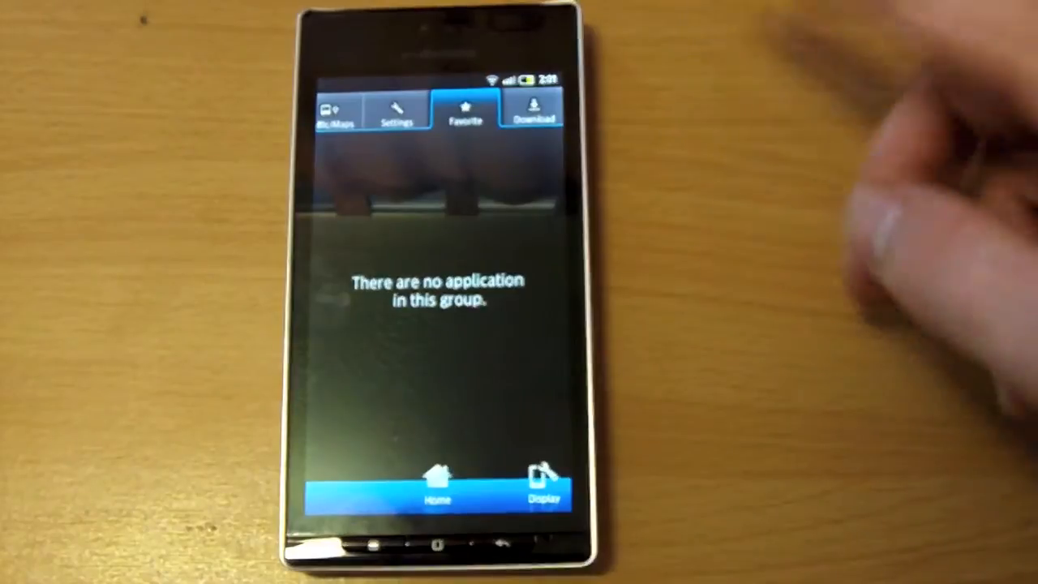
{"action": "left_click", "coordinate": [532, 110]}
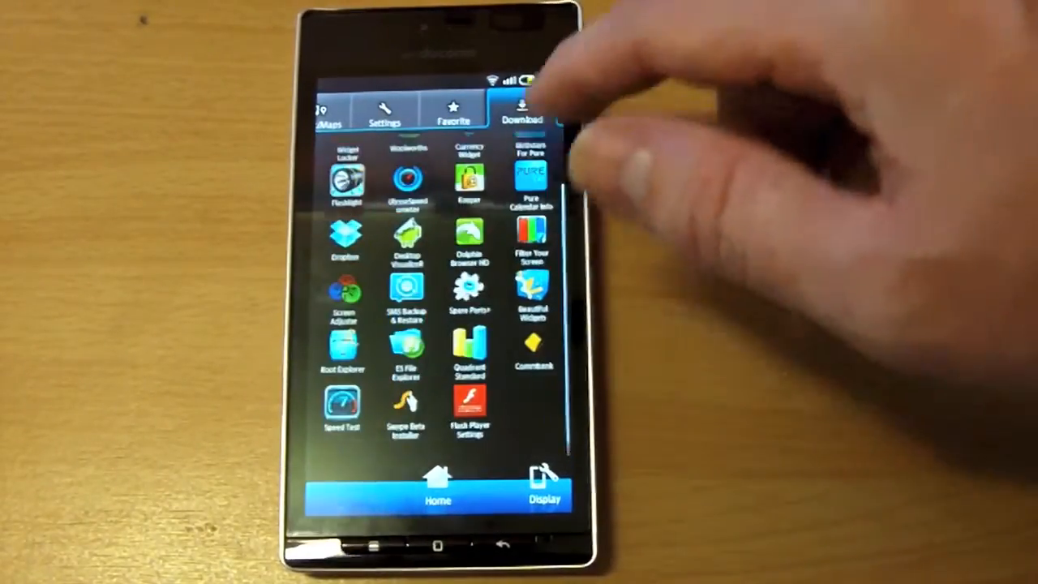
{"action": "scroll", "scroll_direction": "down", "scroll_amount": 3}
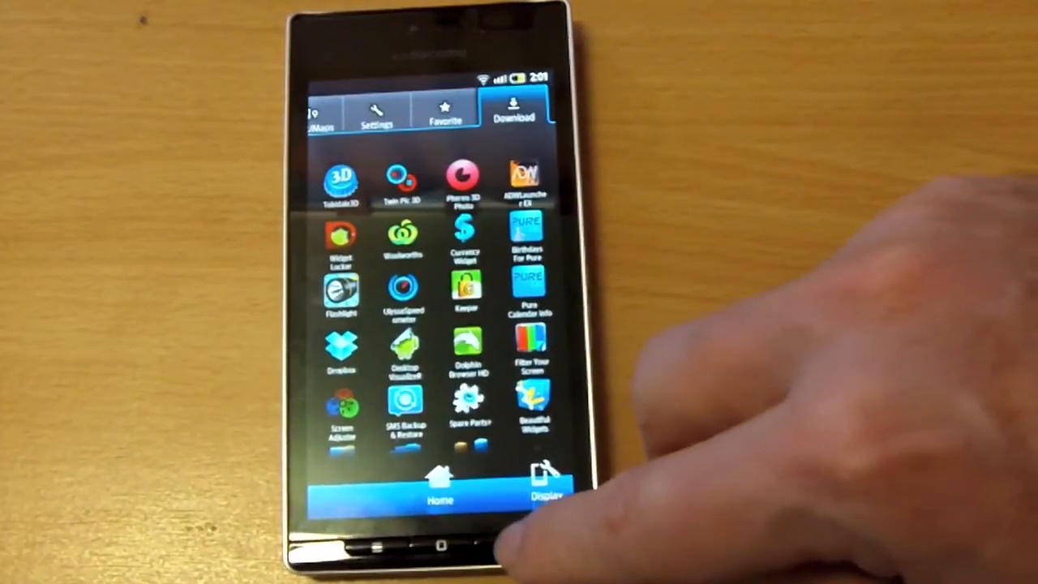
{"action": "left_click", "coordinate": [438, 487]}
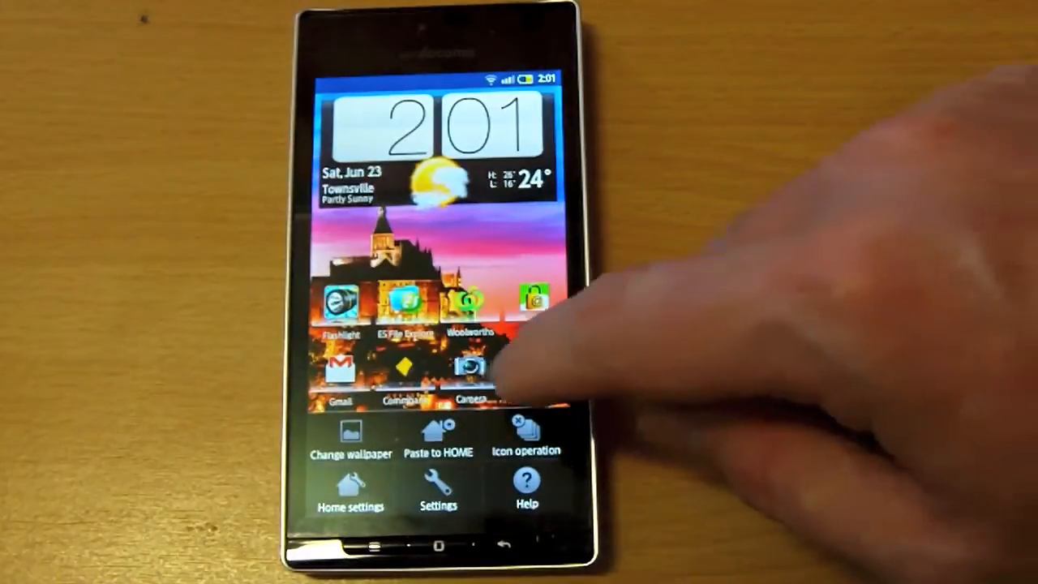
Step: Use Home settings' Switch home to change to another launcher with the Google search bar
{"action": "left_click", "coordinate": [350, 487]}
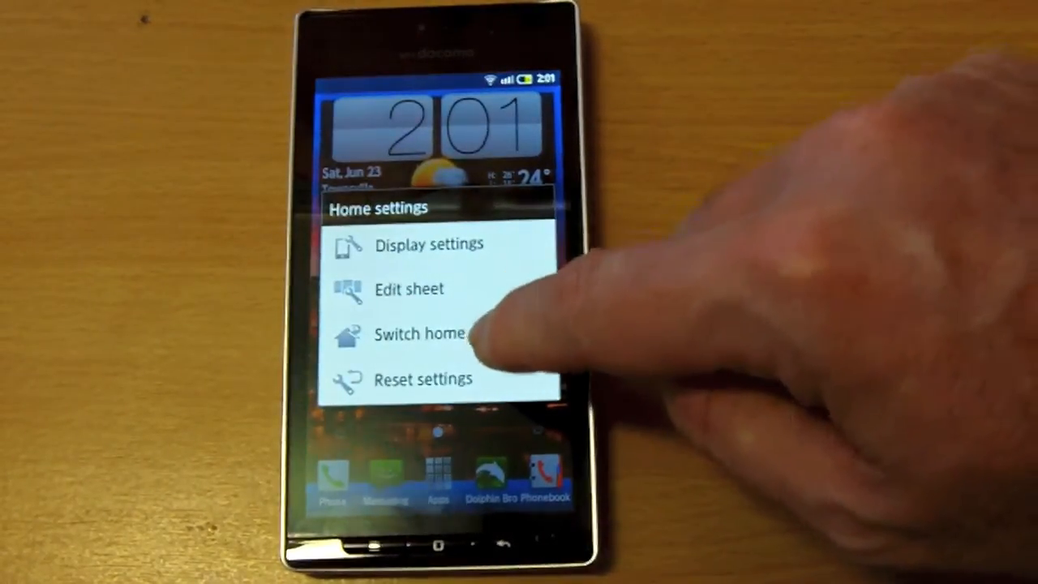
{"action": "left_click", "coordinate": [419, 334]}
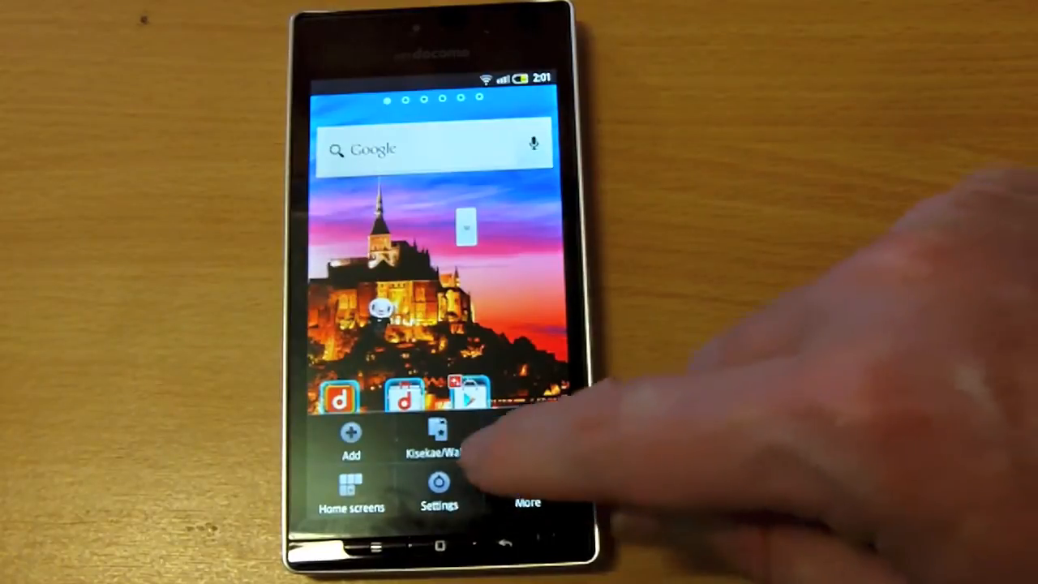
Step: In Settings > Applications > Home applications, select docomo Palette UI as the home app
{"action": "left_click", "coordinate": [438, 494]}
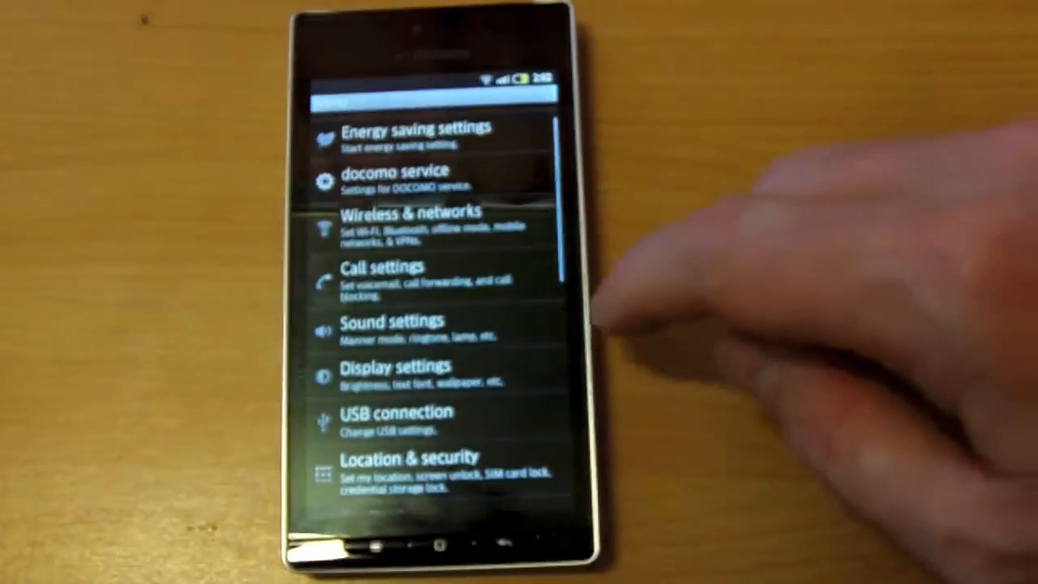
{"action": "scroll", "scroll_direction": "down", "scroll_amount": 3}
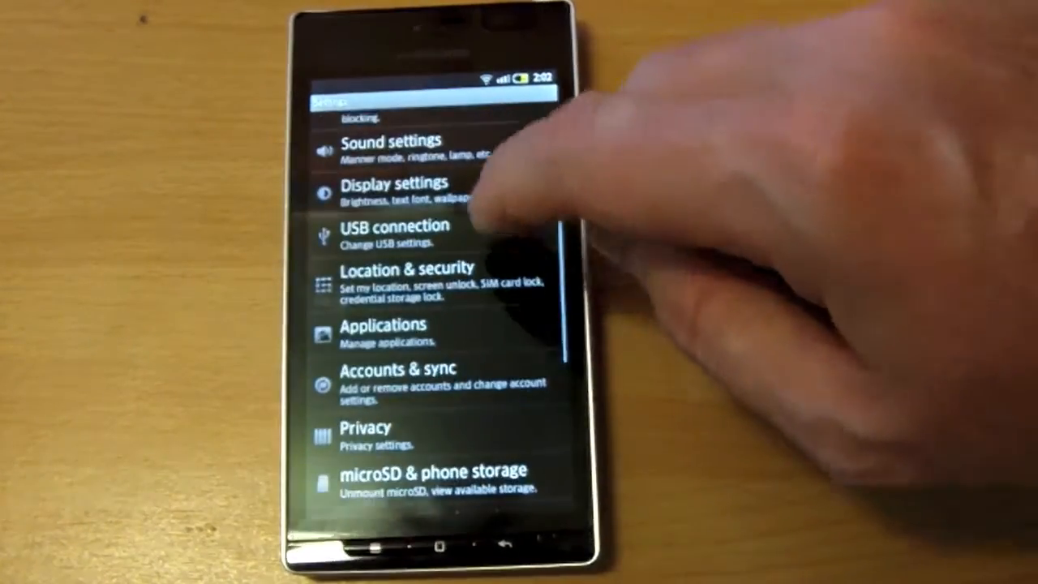
{"action": "left_click", "coordinate": [381, 333]}
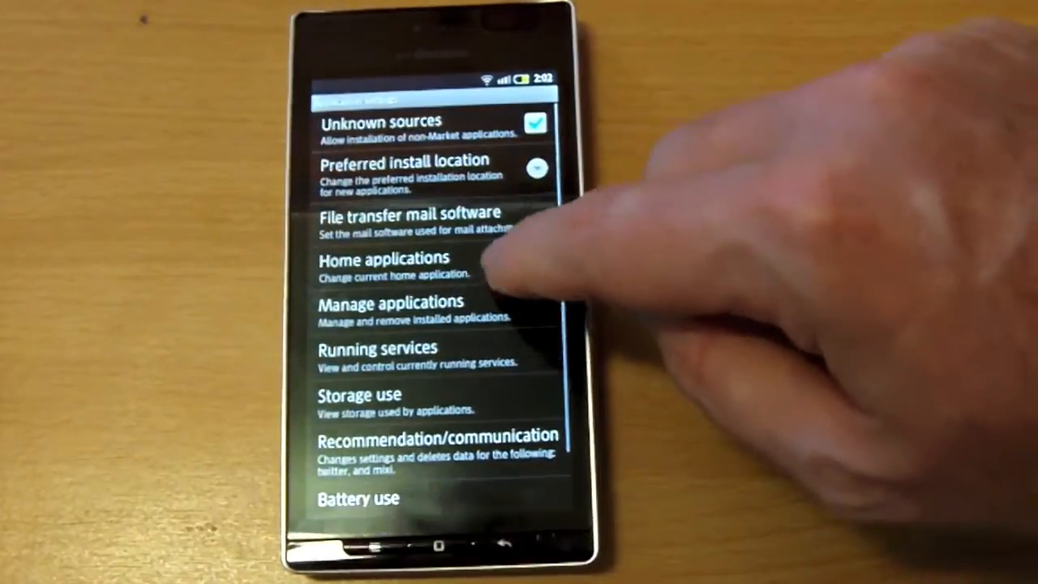
{"action": "left_click", "coordinate": [383, 267]}
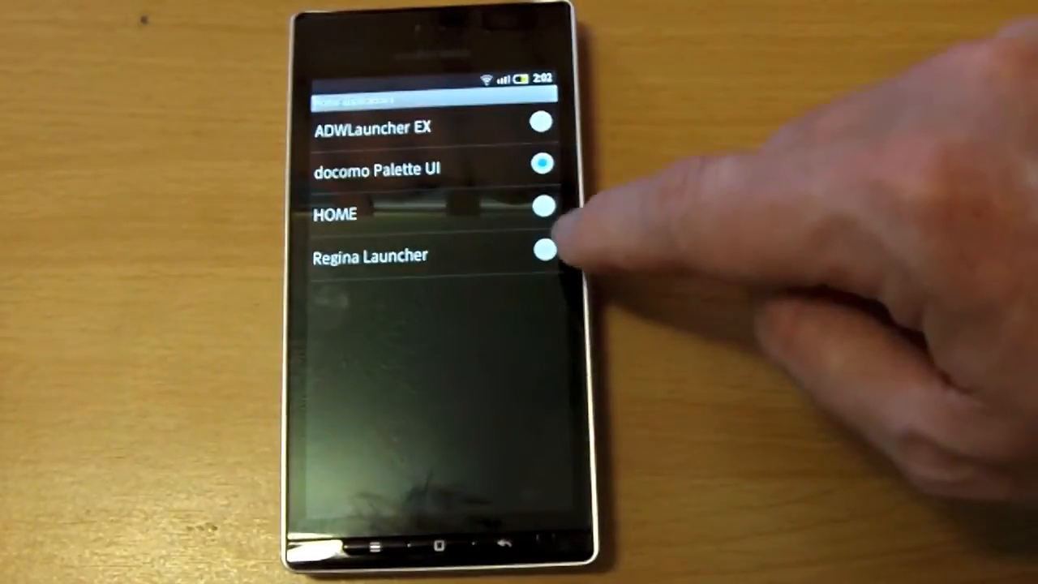
{"action": "left_click", "coordinate": [542, 208]}
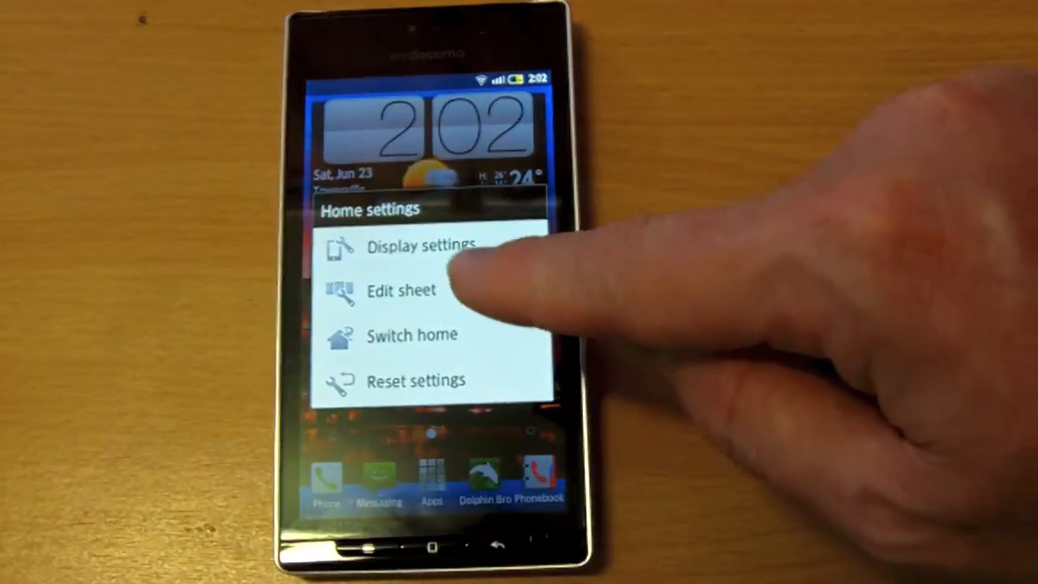
Step: In the launcher's Display settings, use Change dimension to toggle the home screen's 3D display
{"action": "left_click", "coordinate": [420, 246]}
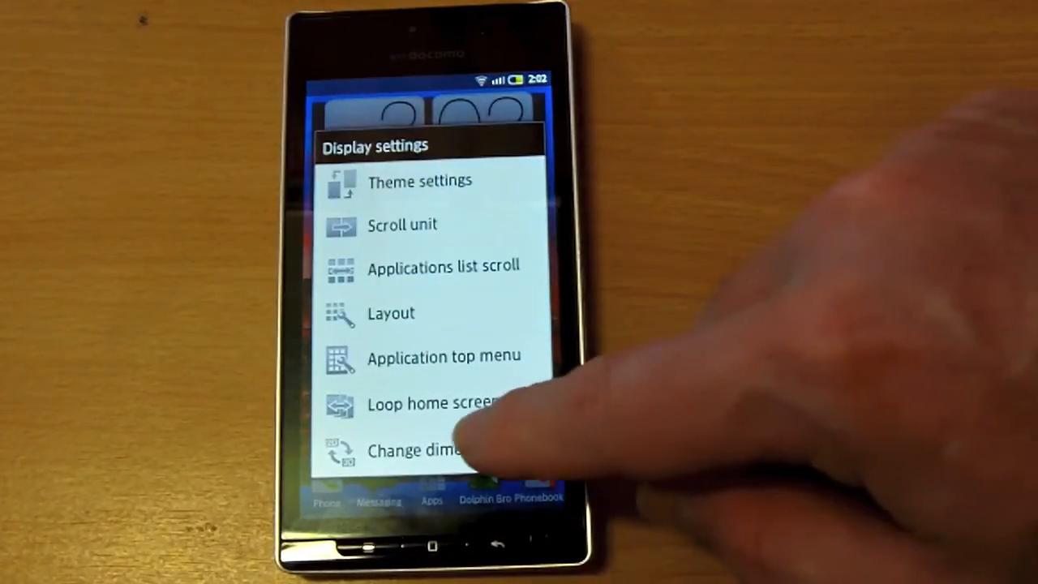
{"action": "left_click", "coordinate": [438, 451]}
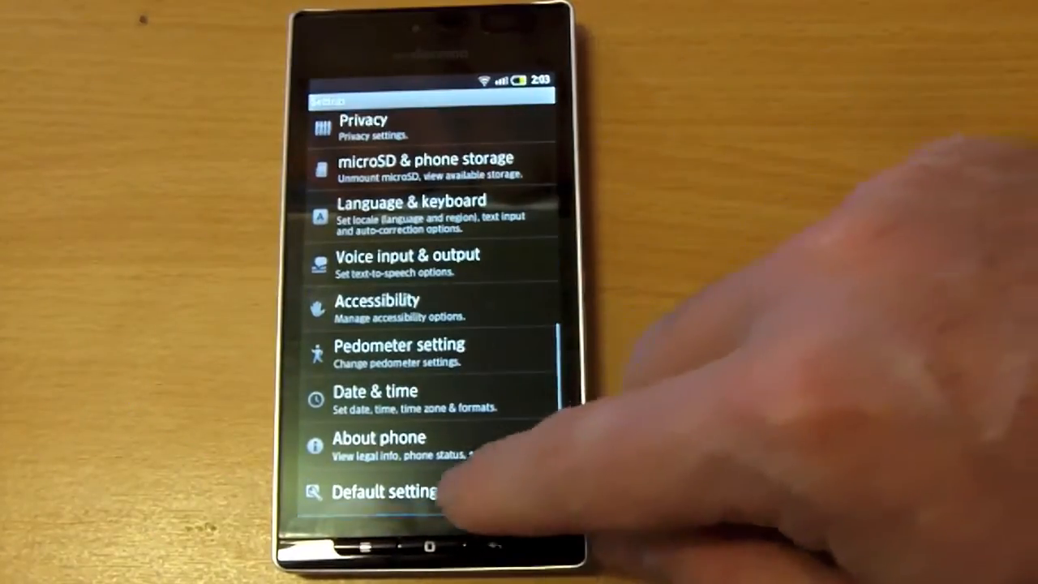
Step: Show About phone: model SH-06D, Android 2.3.5, kernel and build number
{"action": "left_click", "coordinate": [378, 444]}
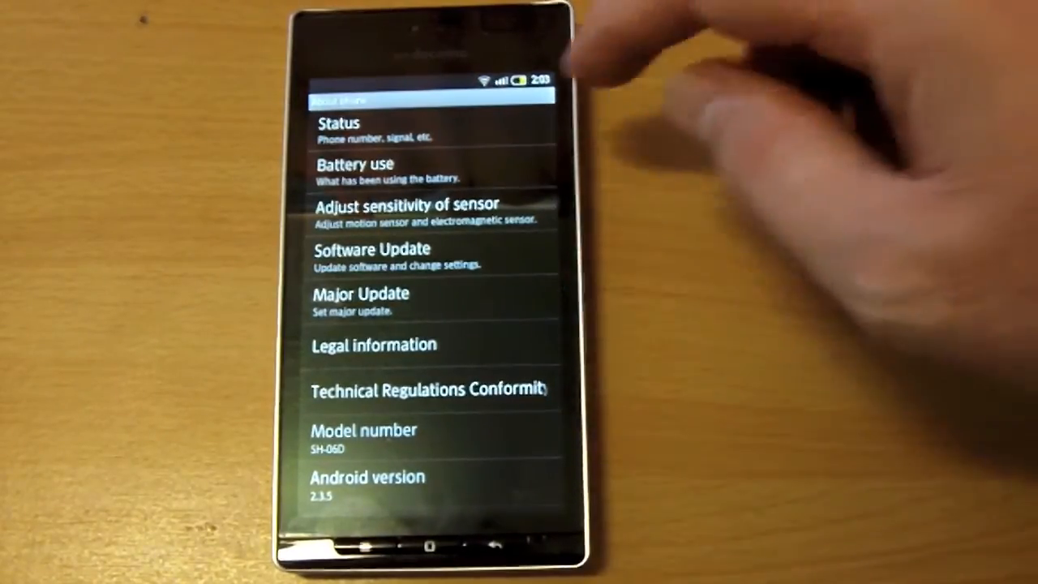
{"action": "scroll", "scroll_direction": "down", "scroll_amount": 3}
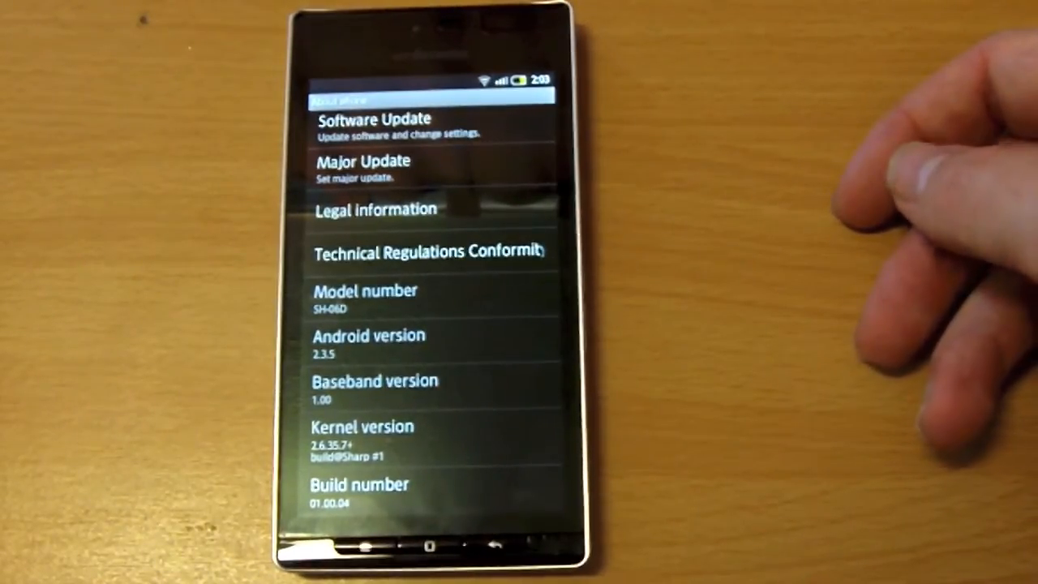
{"action": "scroll", "scroll_direction": "down", "scroll_amount": 3}
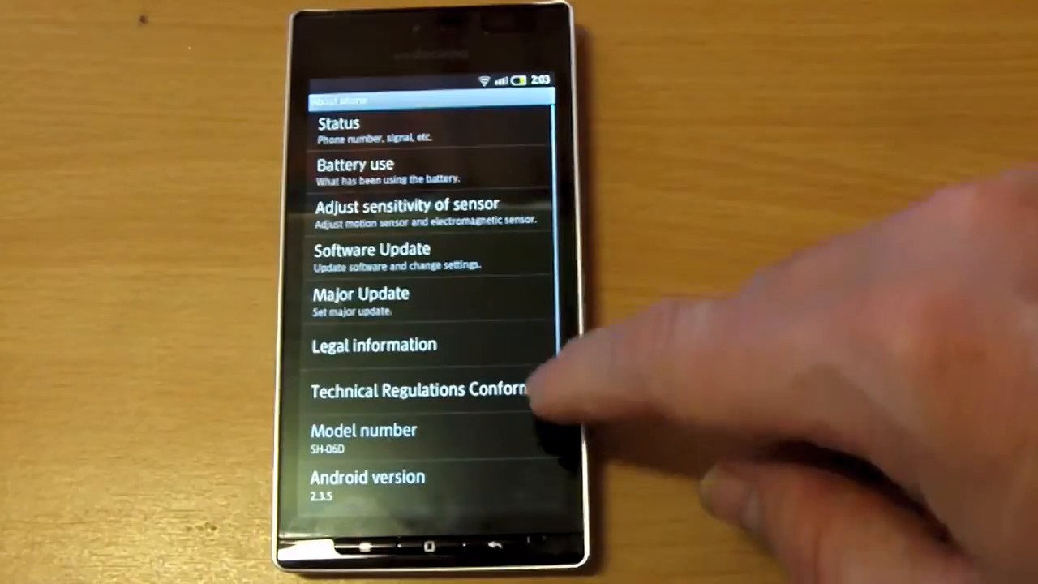